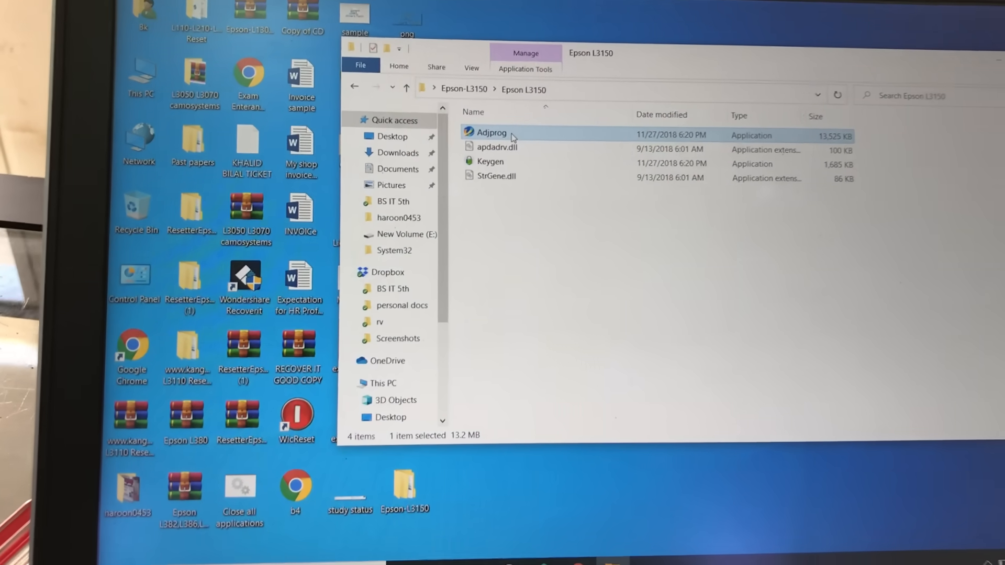
Start Adjprog and confirm model L3150 with destination EPIL in the model settings
double_click(491, 132)
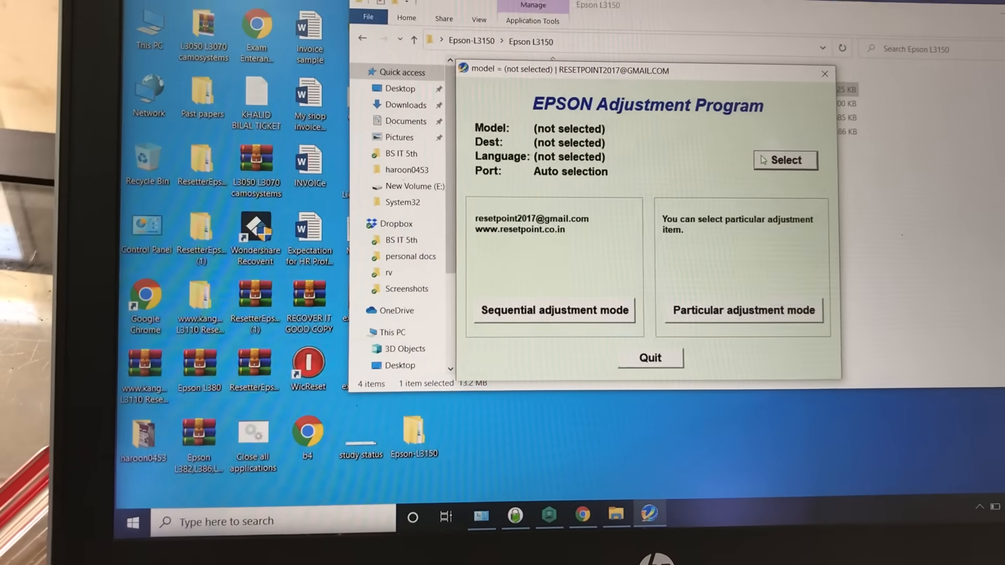
left_click(785, 160)
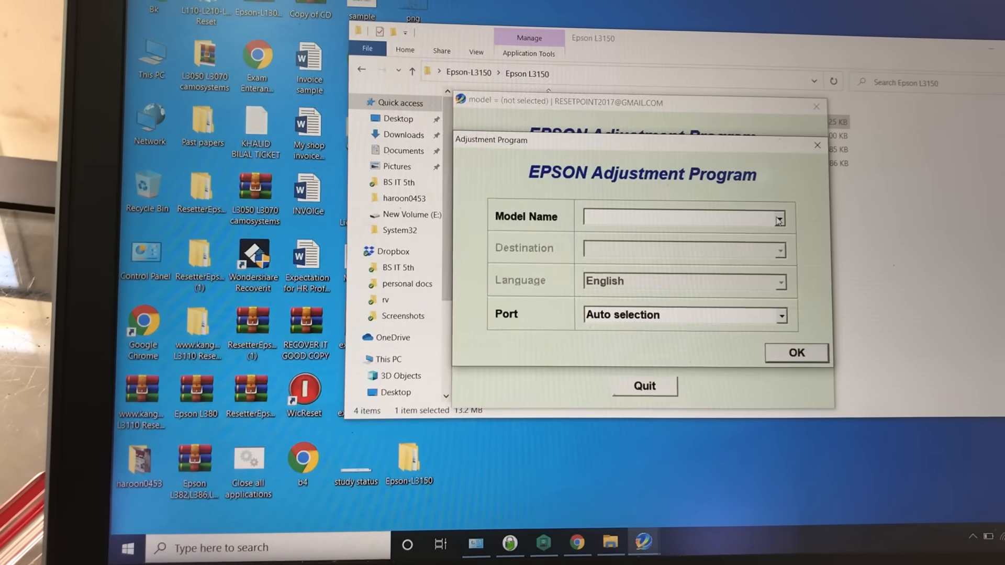
left_click(778, 218)
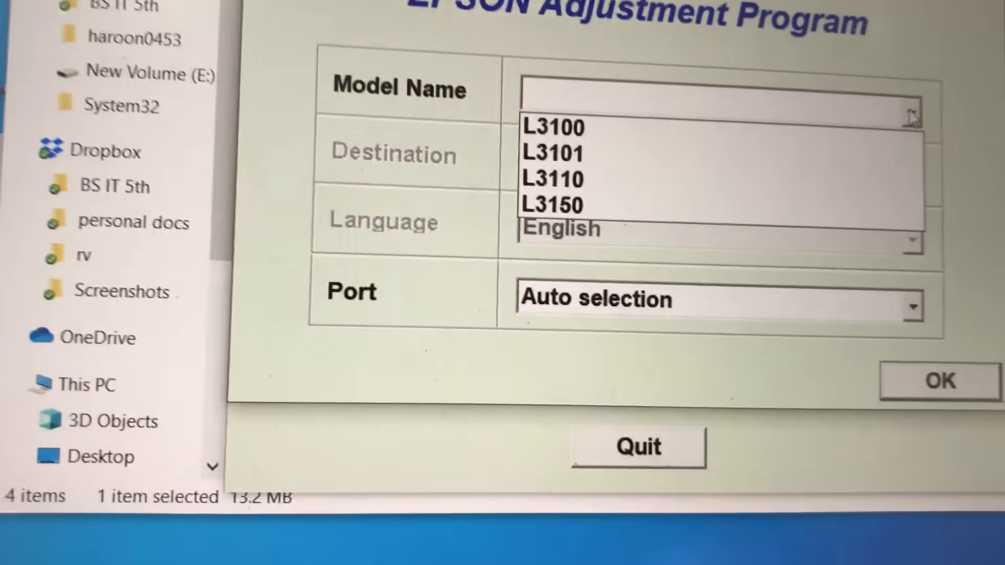
left_click(551, 205)
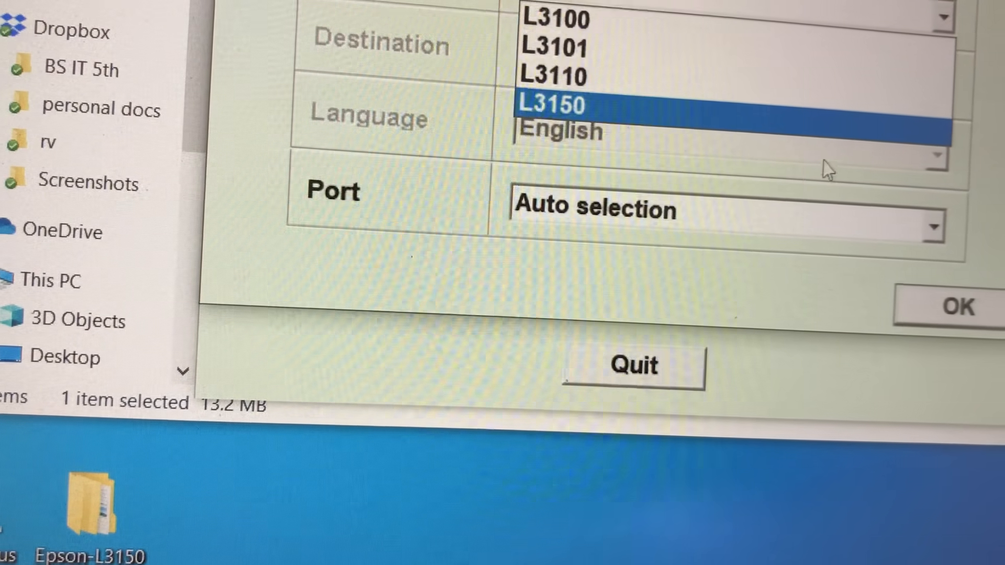
left_click(552, 105)
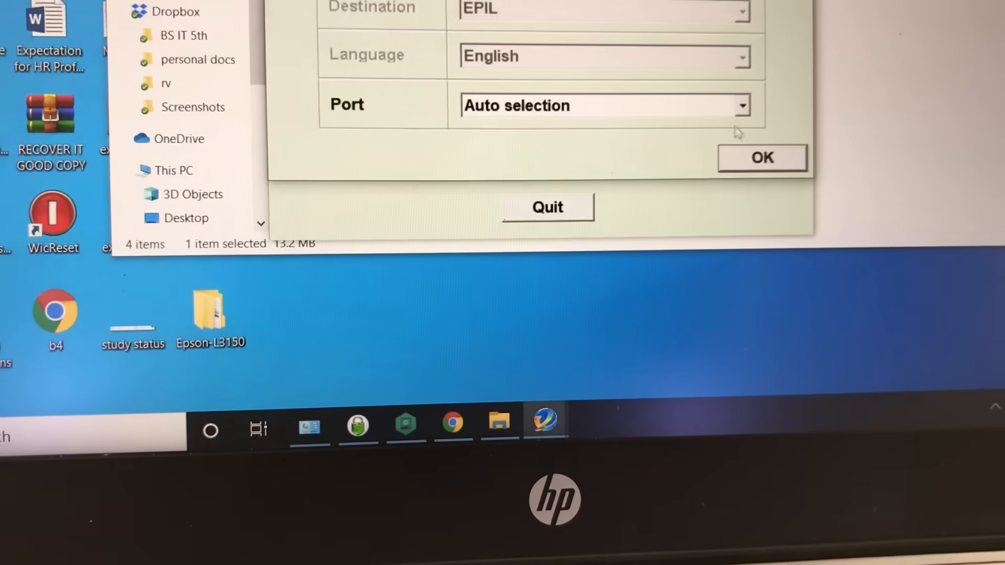
left_click(762, 158)
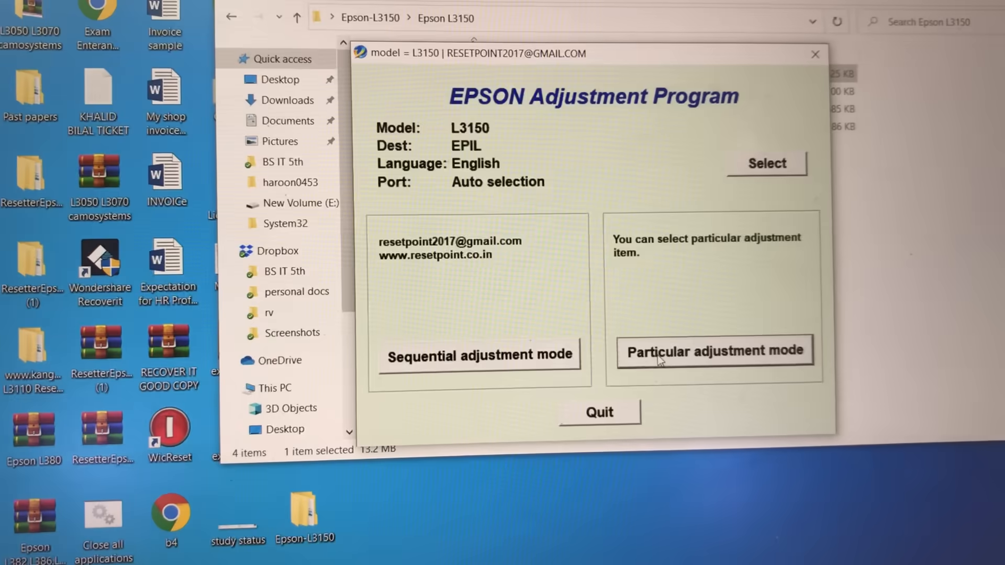
Enter Particular adjustment mode and select the Waste ink pad counter adjustment
left_click(713, 352)
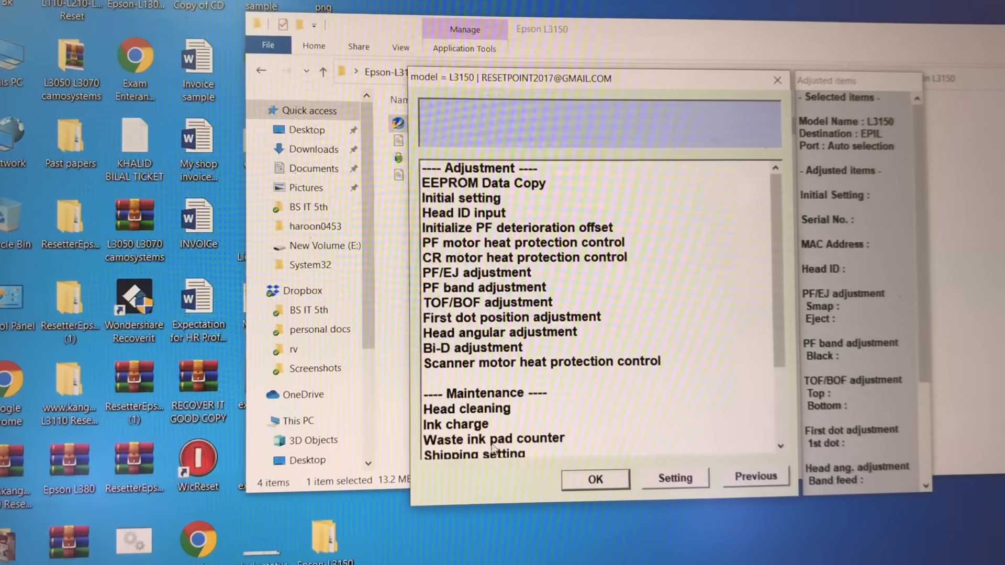
left_click(494, 453)
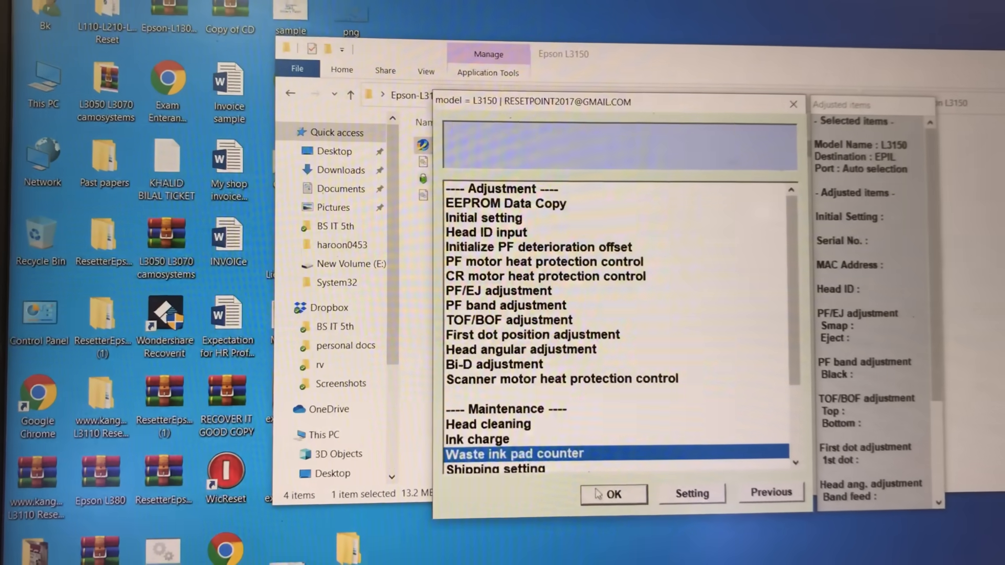
left_click(612, 494)
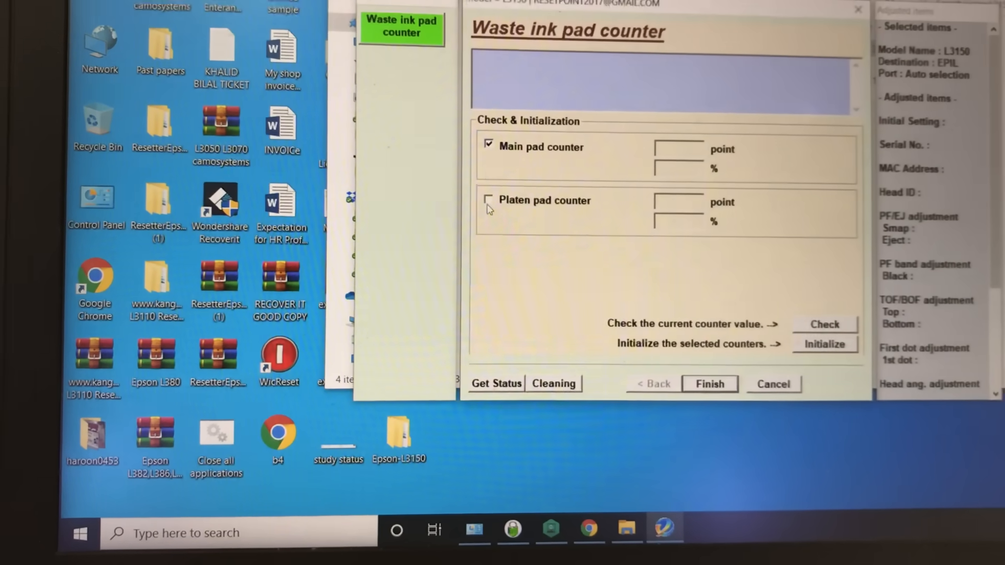
Read the counters (main 6346 points, 100%); the reset fails with error 20000107
left_click(489, 200)
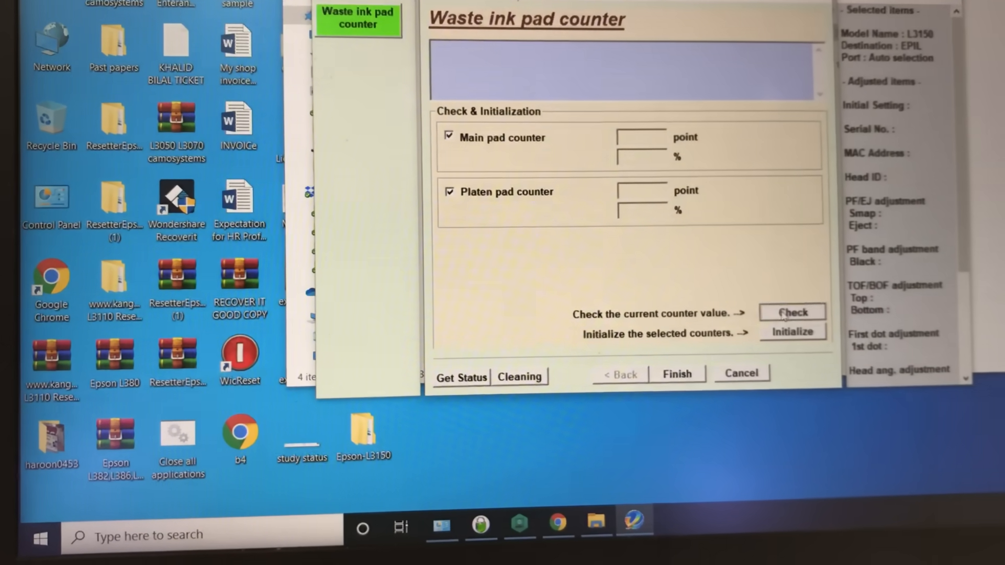
left_click(792, 312)
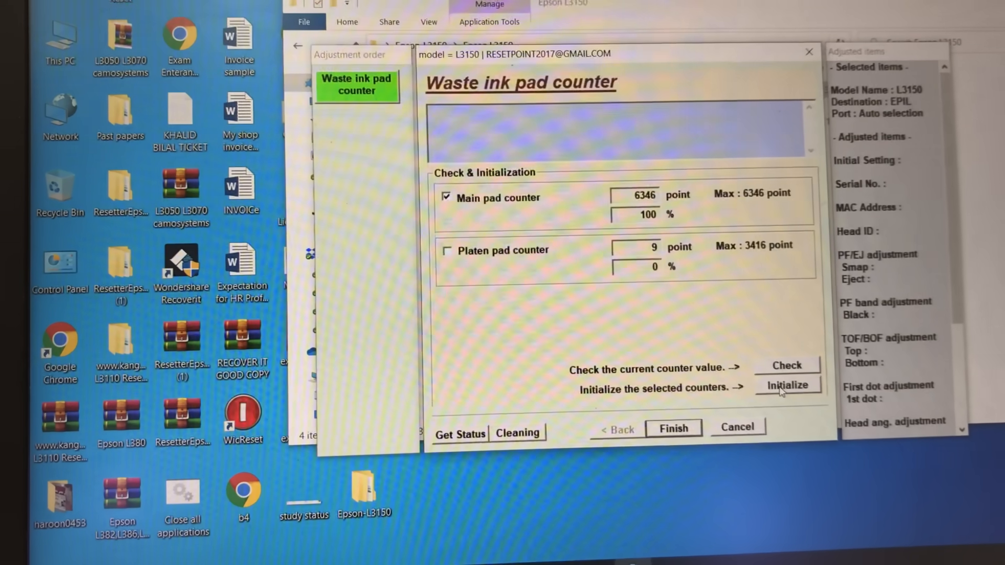
left_click(788, 386)
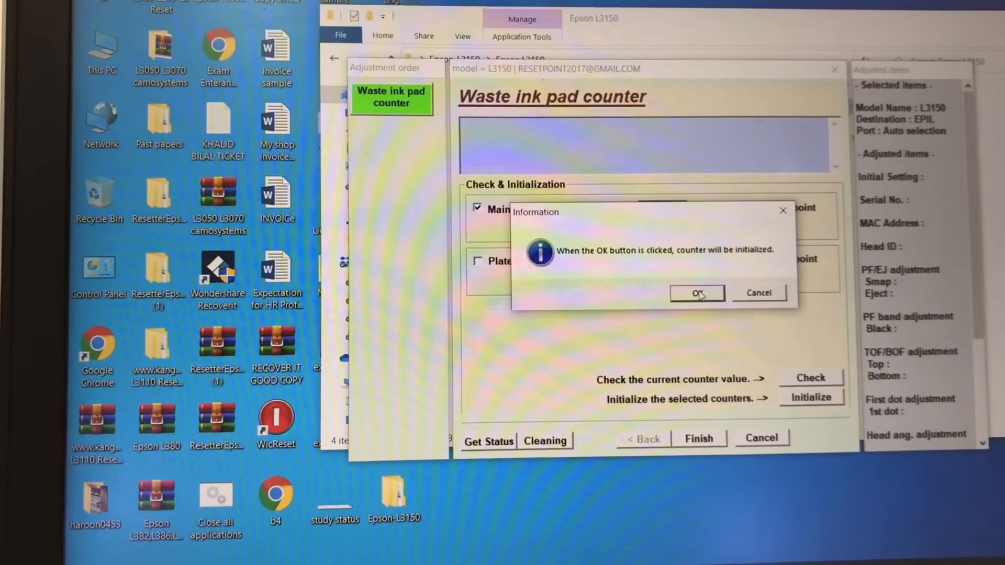
left_click(697, 292)
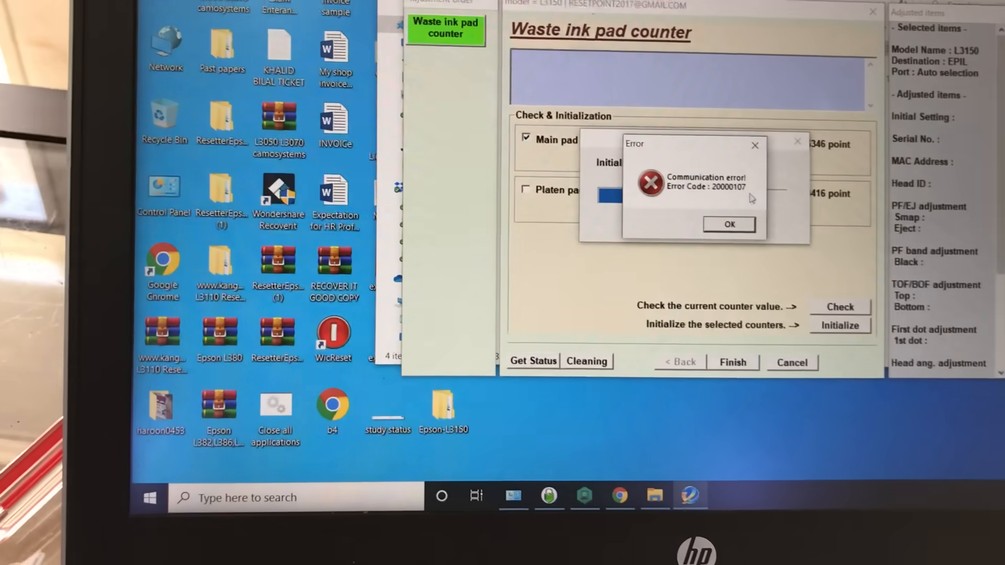
left_click(728, 225)
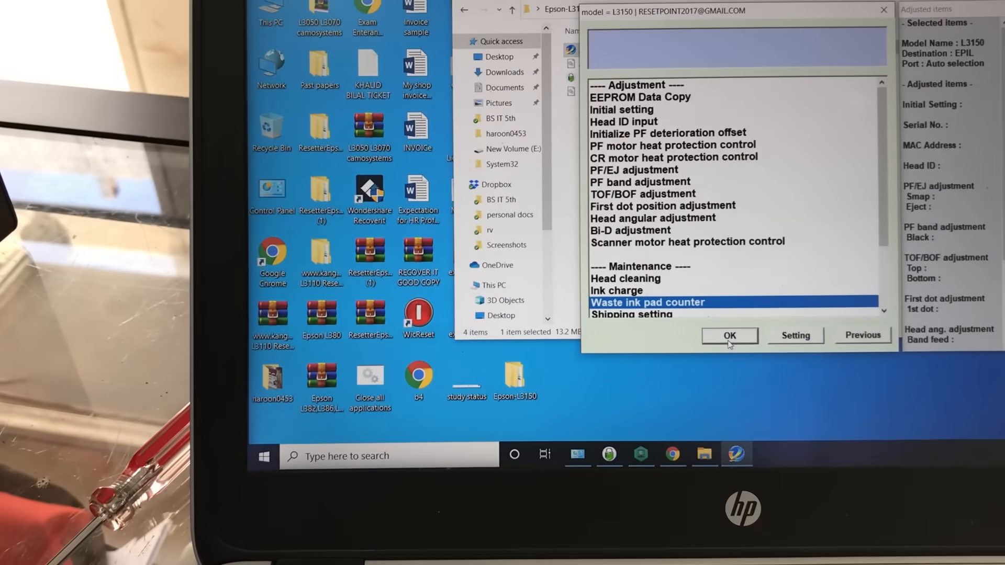
Check the main pad counter (3890 points, 61%) and initialize it successfully
left_click(728, 335)
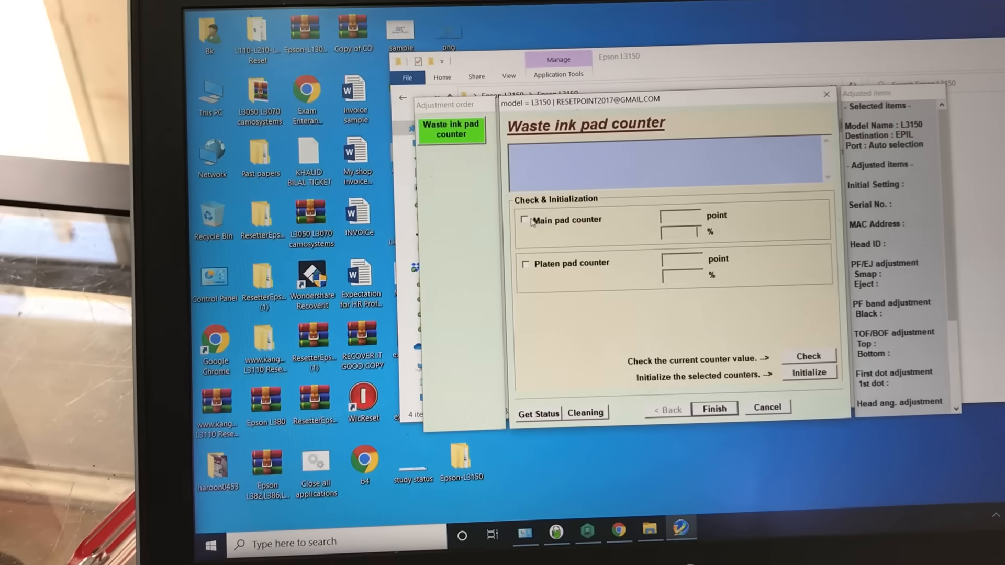
left_click(525, 219)
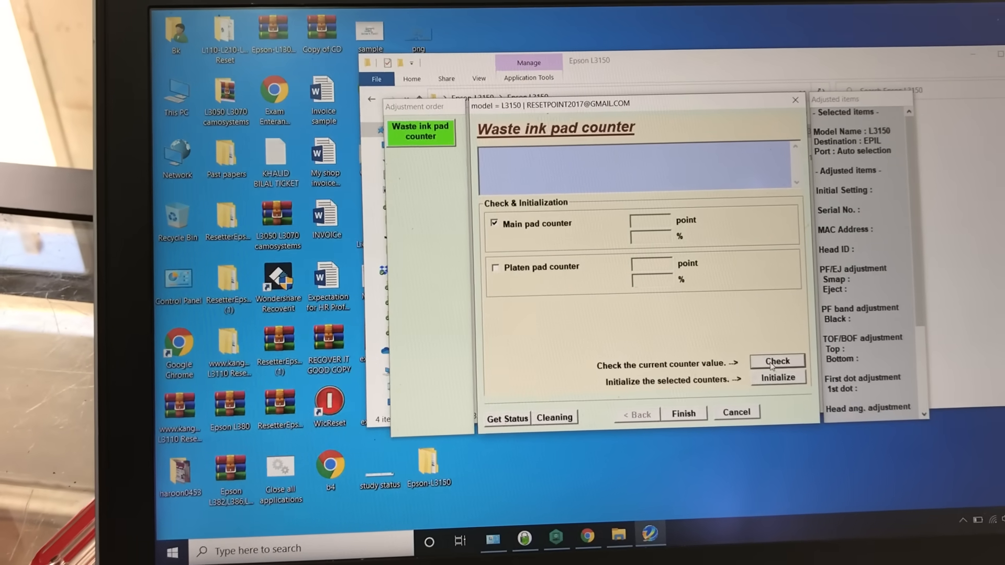
left_click(778, 361)
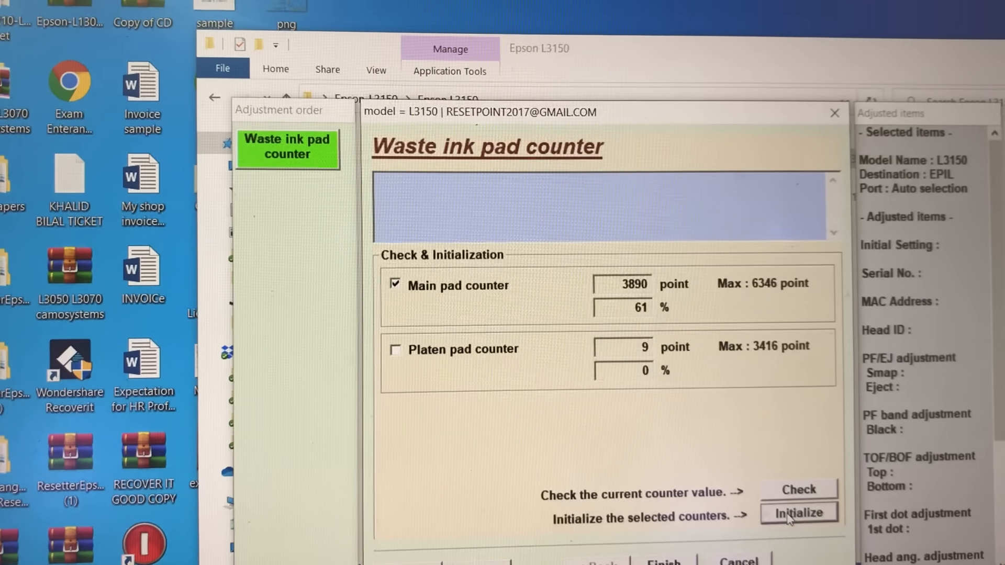
left_click(797, 512)
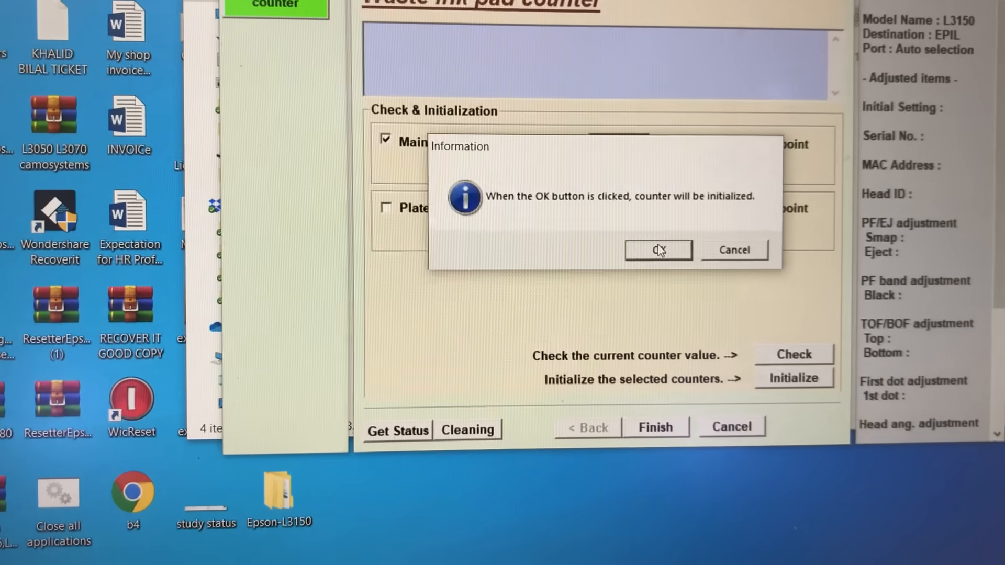
left_click(659, 250)
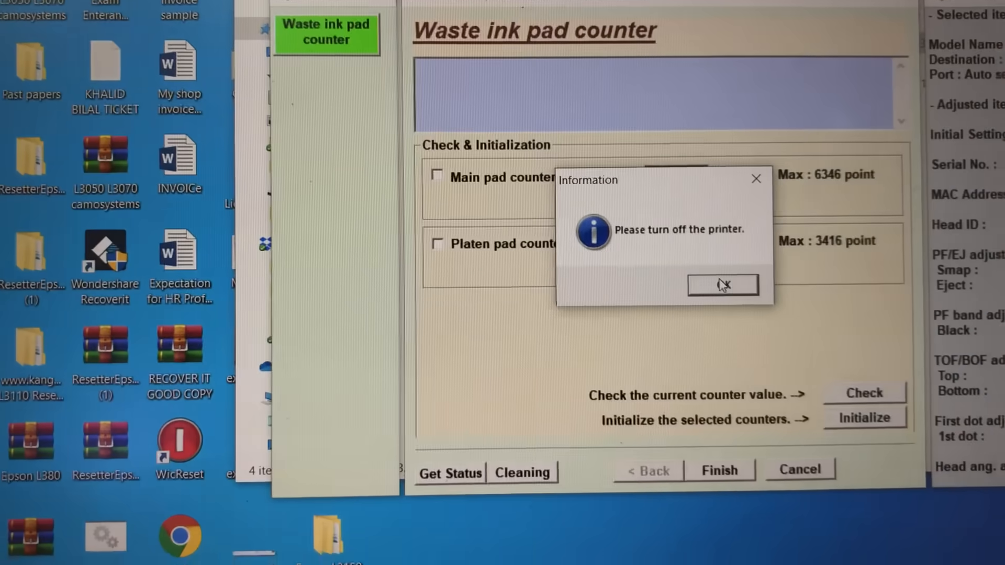
Acknowledge the turn-off-printer prompt and the counter-initialized notice
left_click(722, 285)
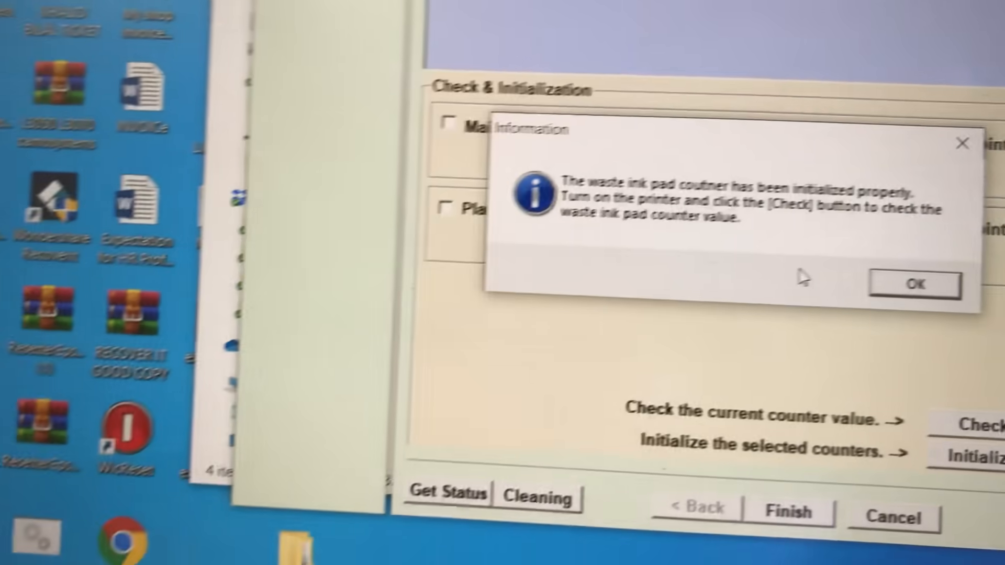
left_click(913, 283)
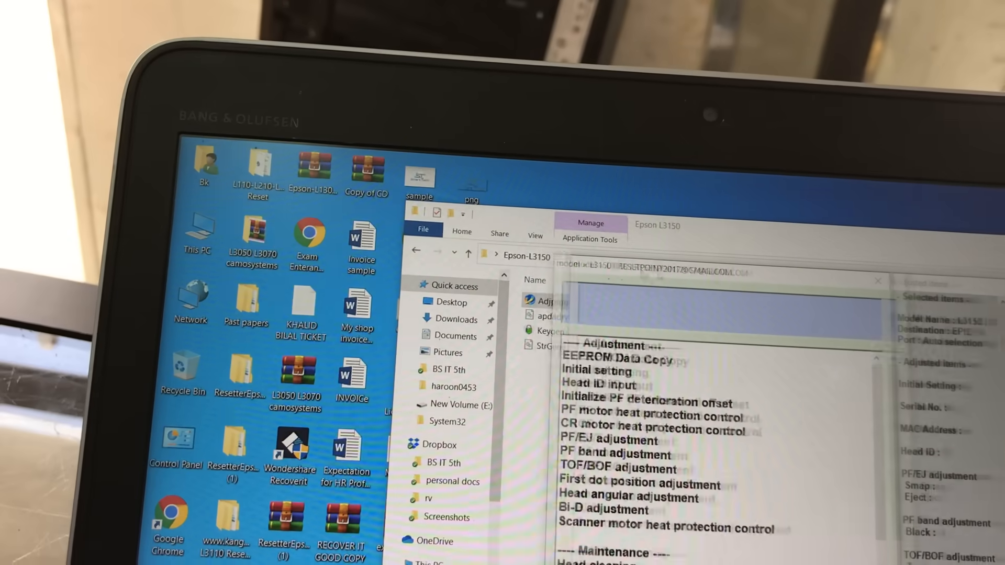
Select Waste ink pad counter in the Particular adjustment list again
left_click(591, 537)
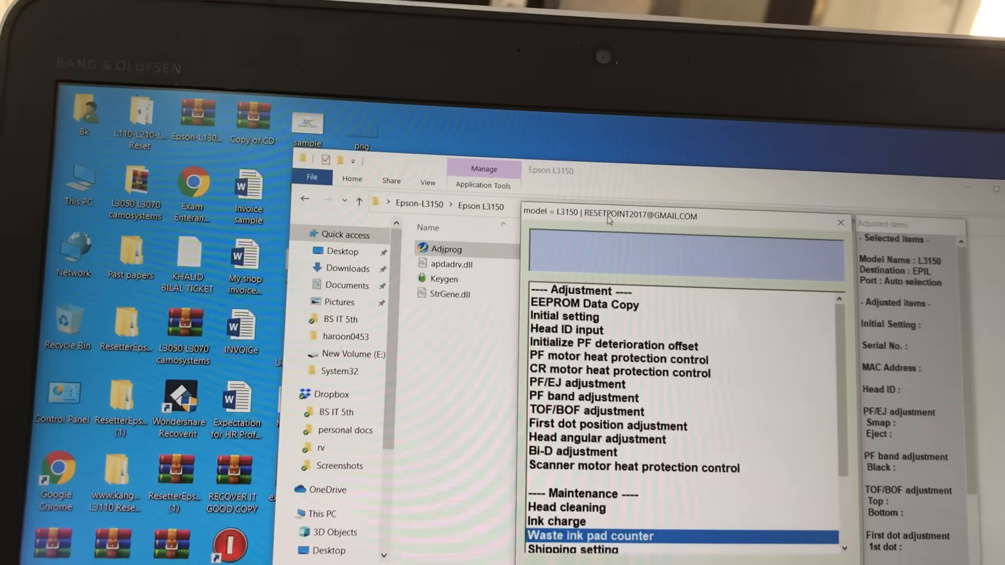